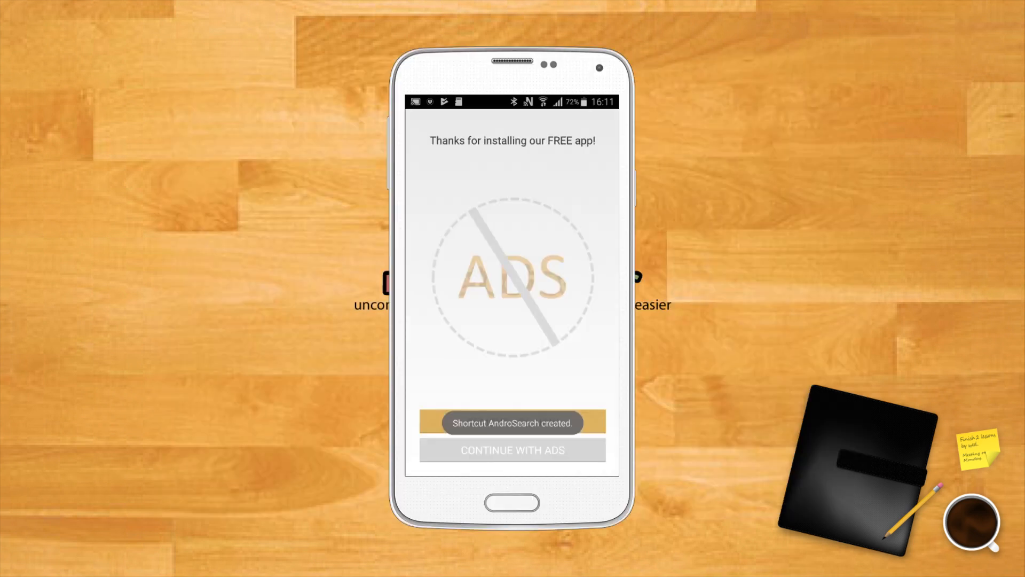
# Choose 'Continue with ads' to accept the free version and reach the feature tour.
pyautogui.click(512, 449)
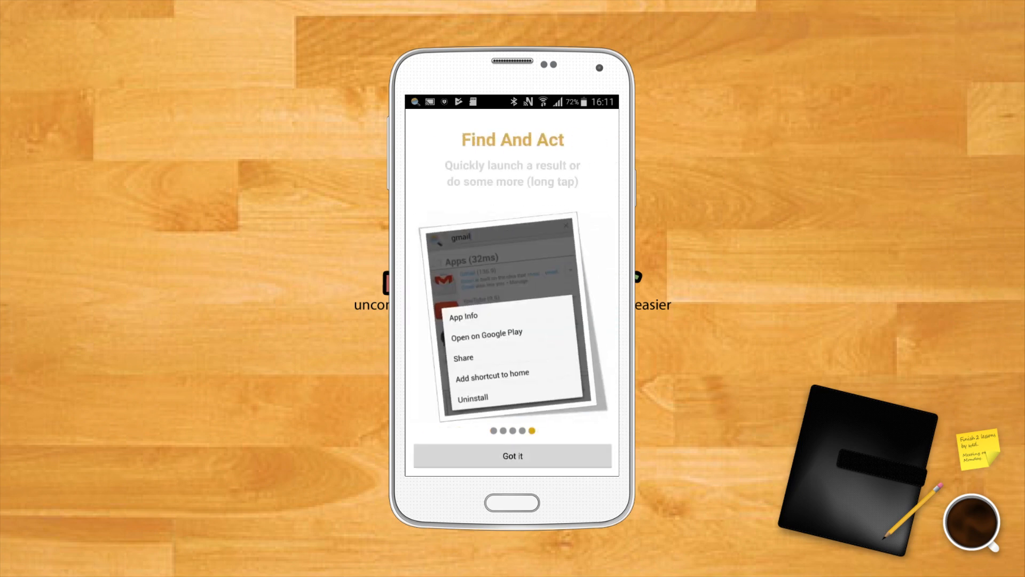
# Dismiss the tour with 'Got it' so the jpg search can list its 214 files.
pyautogui.click(513, 456)
pyautogui.write('jpg')
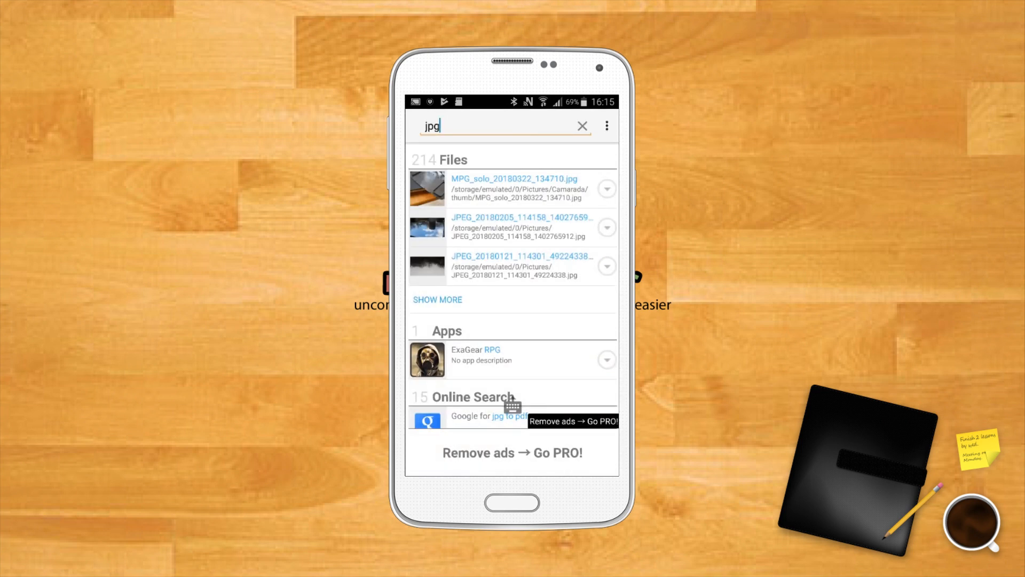
# Clear the jpg query and search for 'mp4' instead.
pyautogui.click(580, 126)
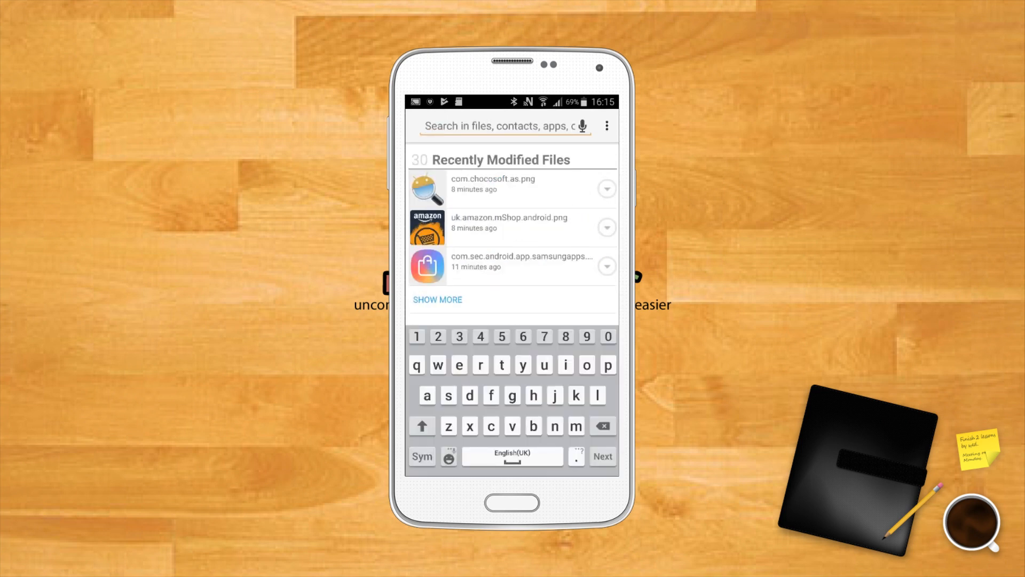
pyautogui.write('mp4')
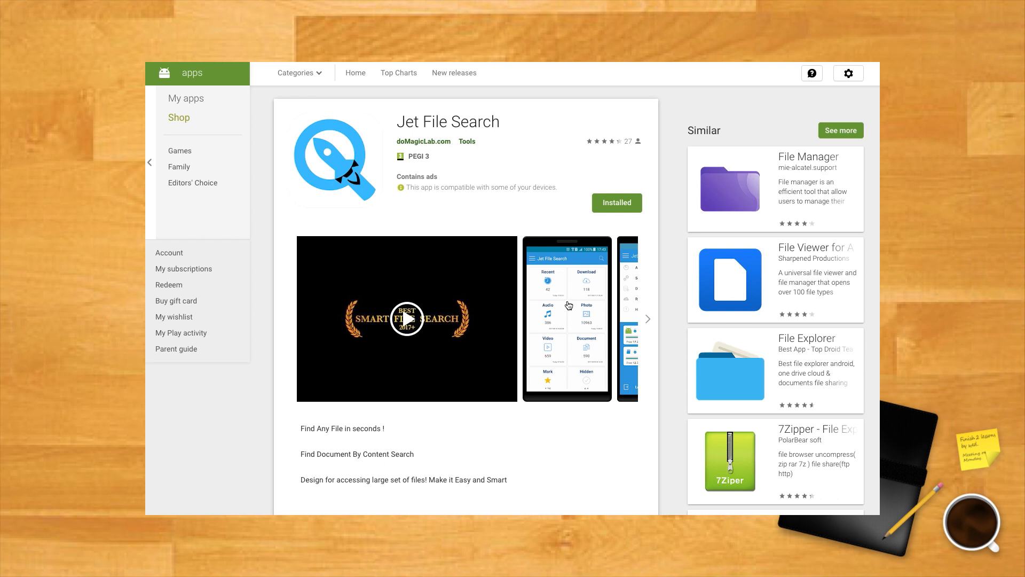
# Advance the Jet File Search screenshot carousel three times to view more screenshots.
pyautogui.click(566, 318)
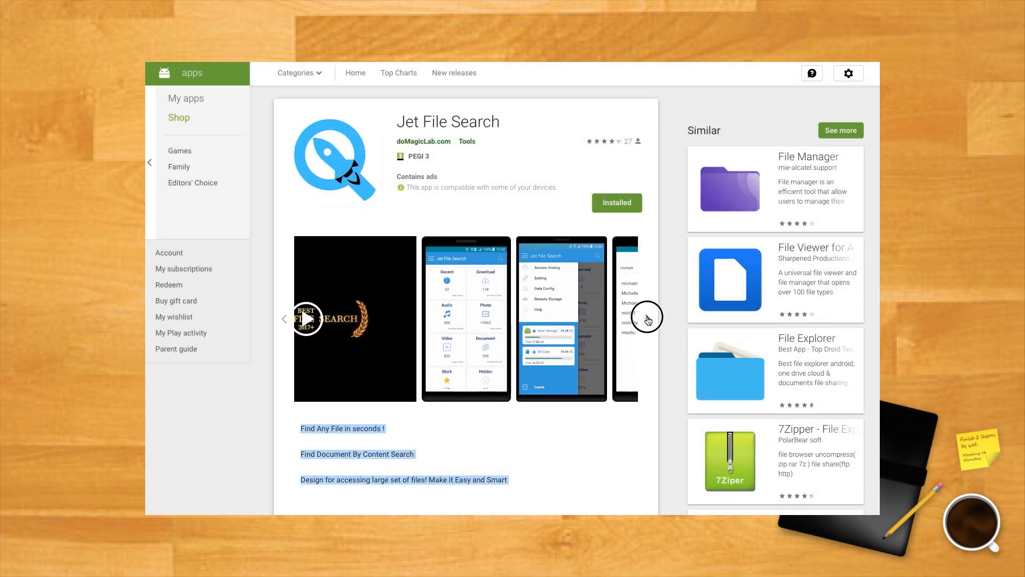
pyautogui.click(647, 319)
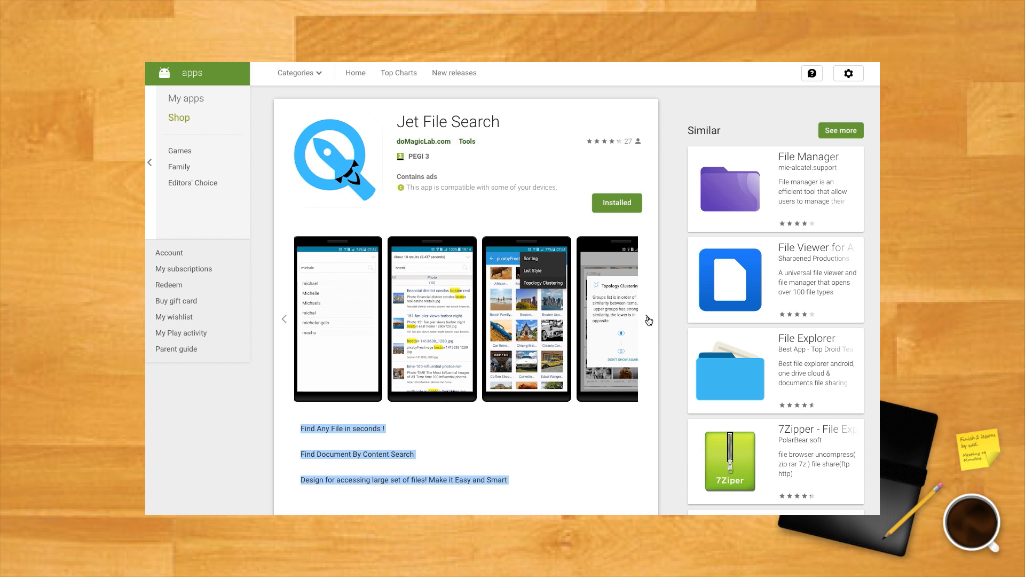
pyautogui.click(525, 318)
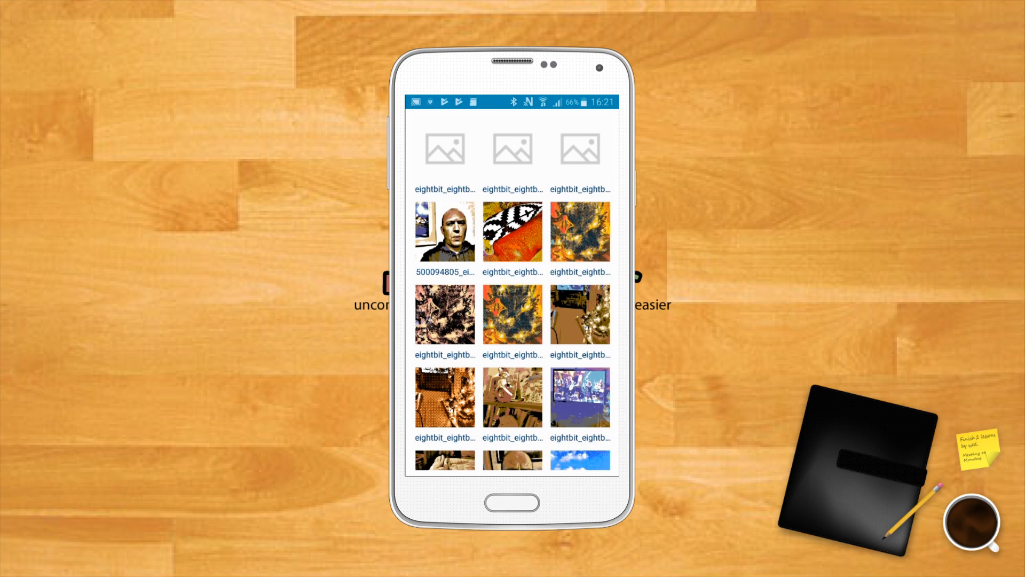
# Choose an eightbit photo from the grid, bringing up the Open Viewer prompt.
pyautogui.click(444, 231)
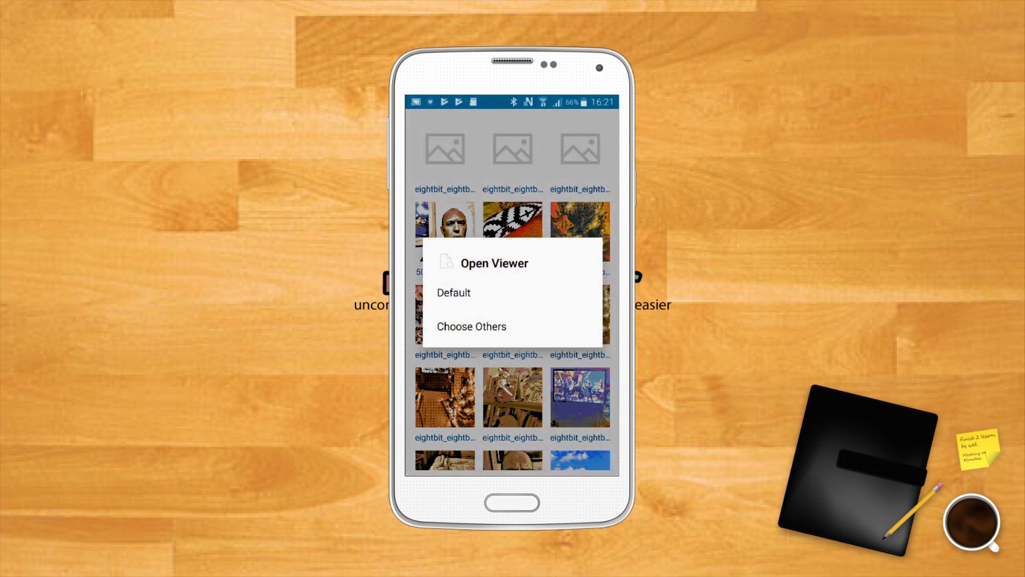